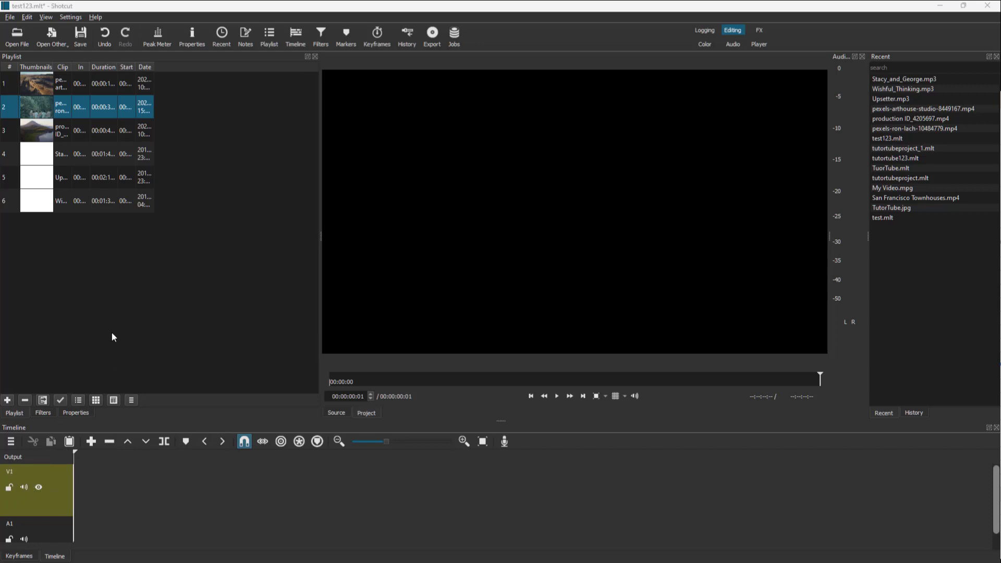
mouse_move(64, 152)
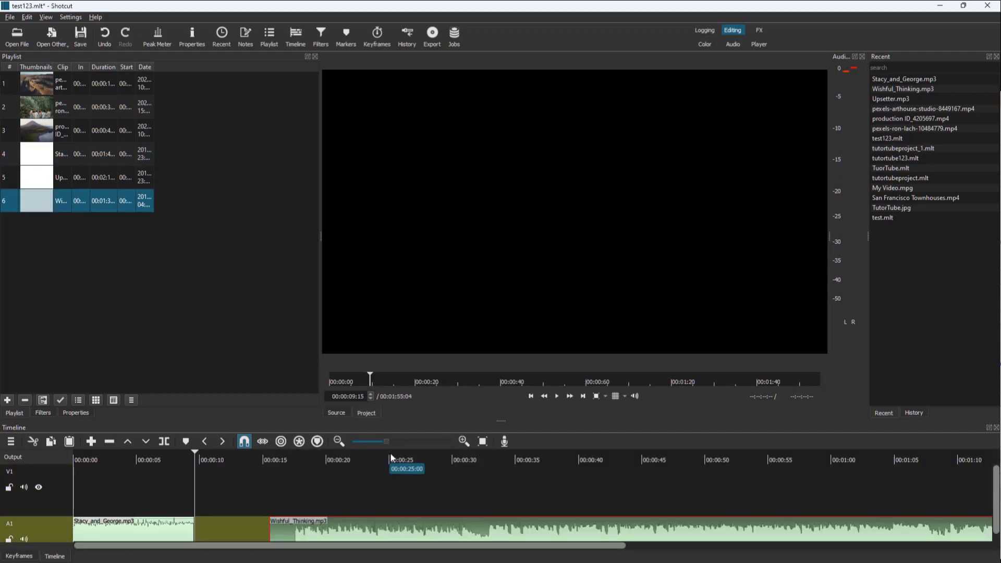
Step: Ripple-delete the gap so Stacy_and_George.mp3 and Wishful_Thinking.mp3 sit back to back on A1
click(554, 396)
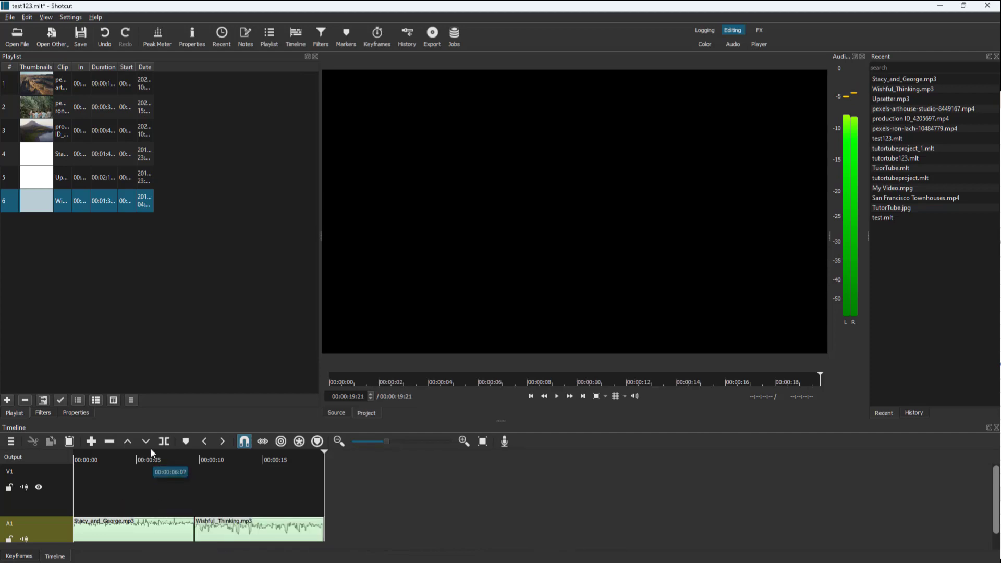
click(556, 397)
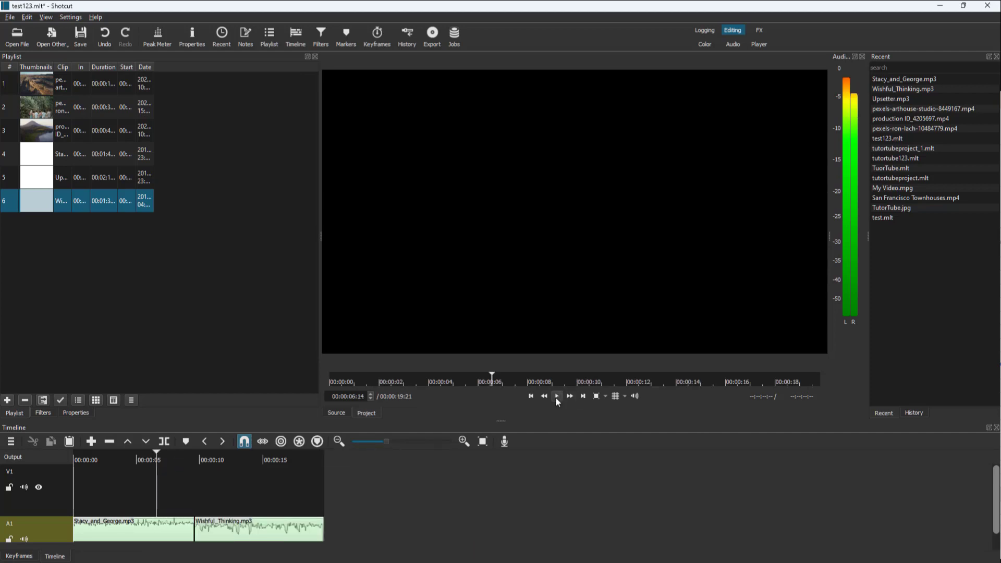
click(555, 397)
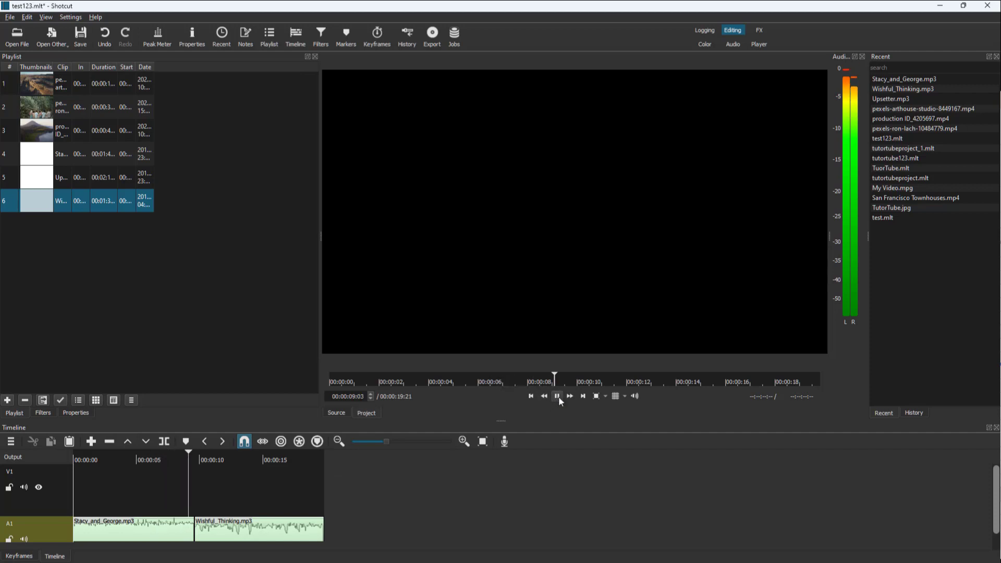
click(556, 397)
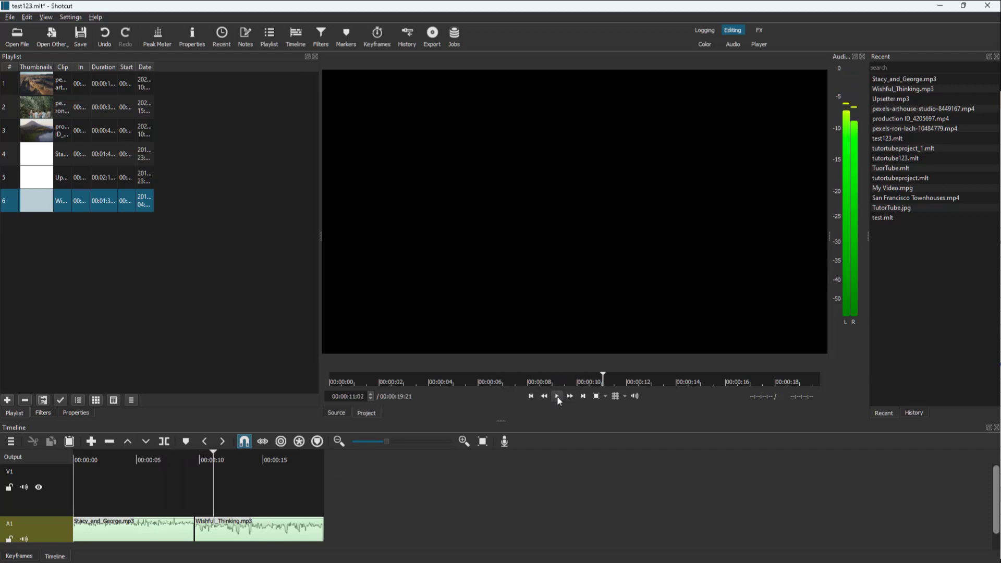
click(556, 396)
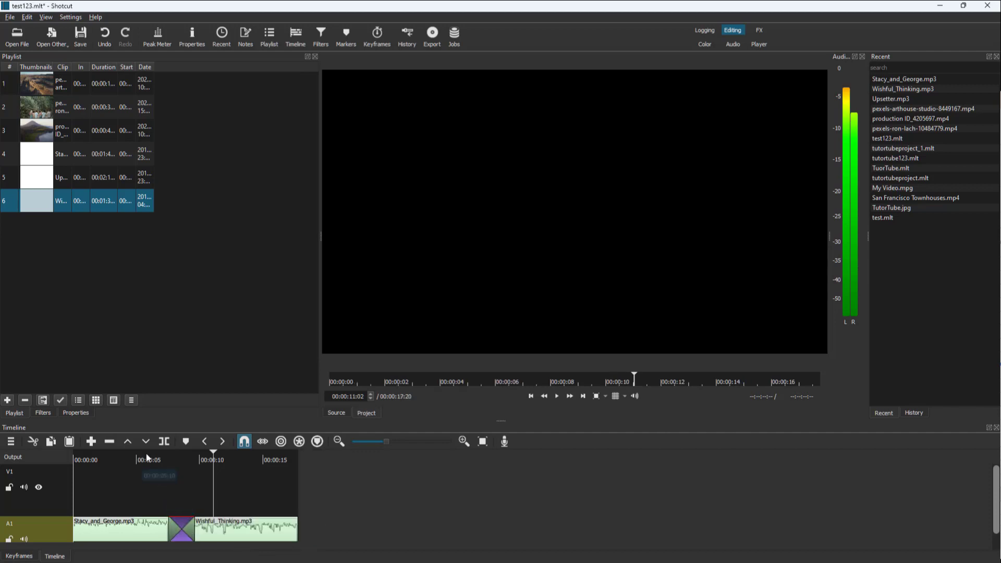
Step: Play through the new crossfade between the two clips and select the transition
click(556, 397)
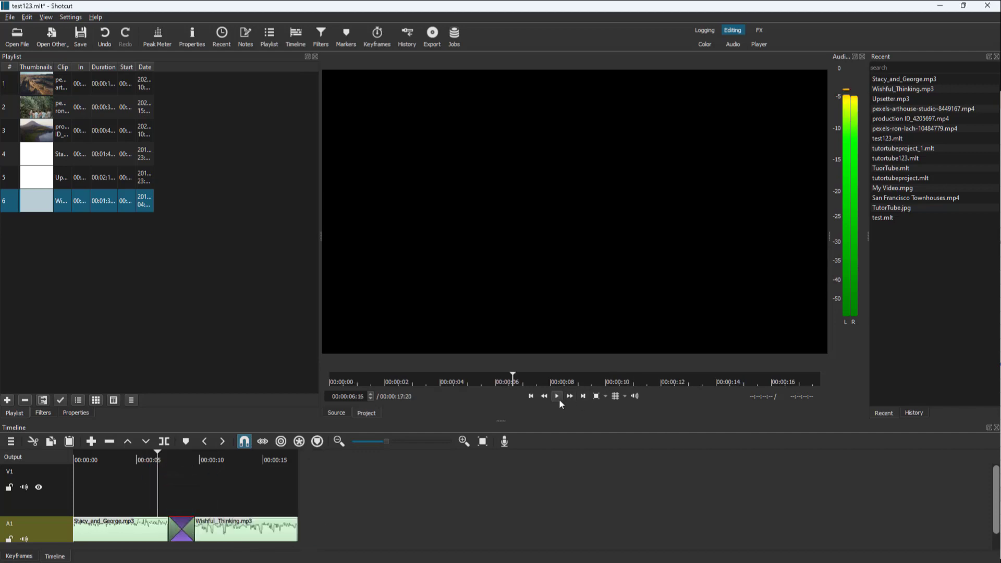
mouse_move(556, 396)
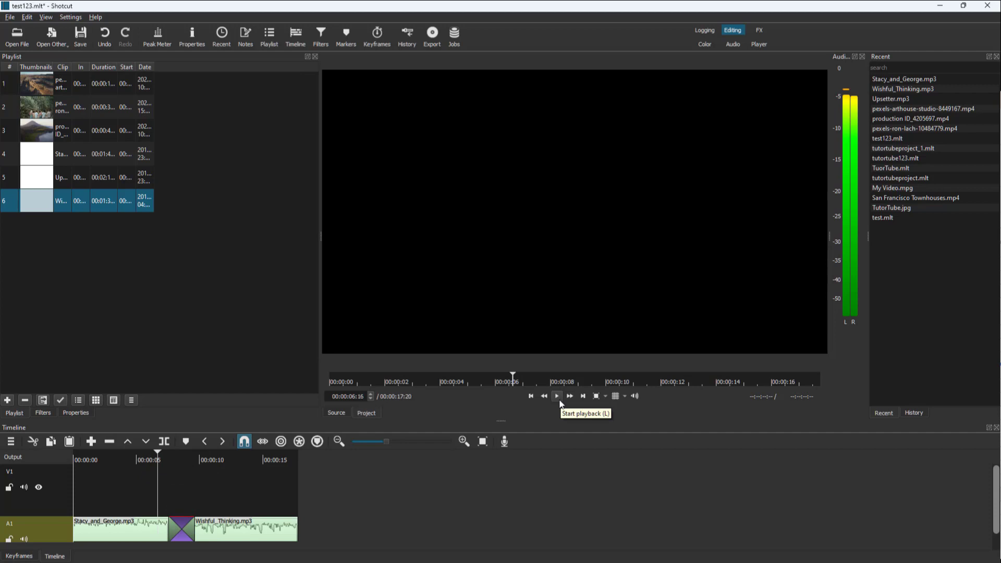
click(556, 396)
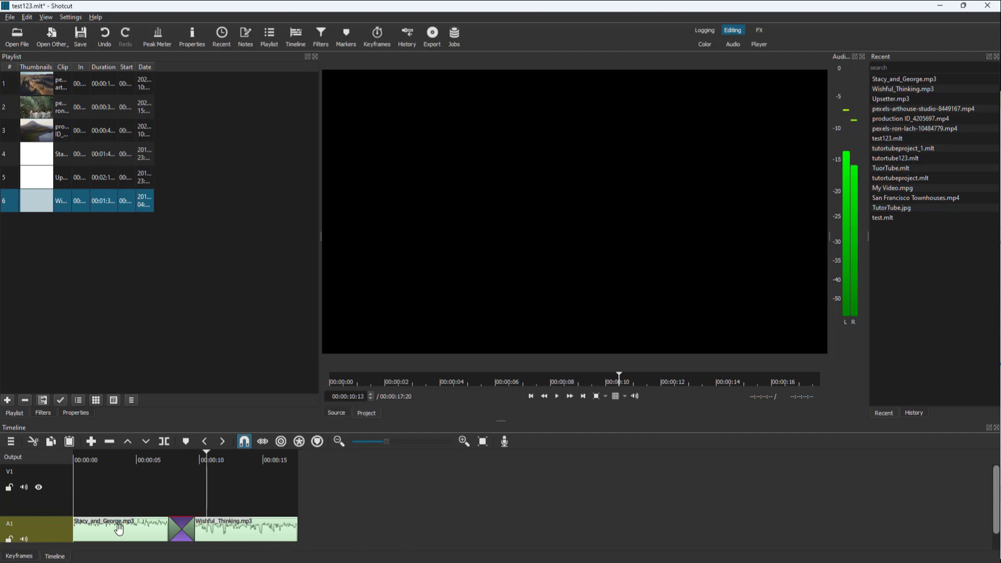
click(119, 529)
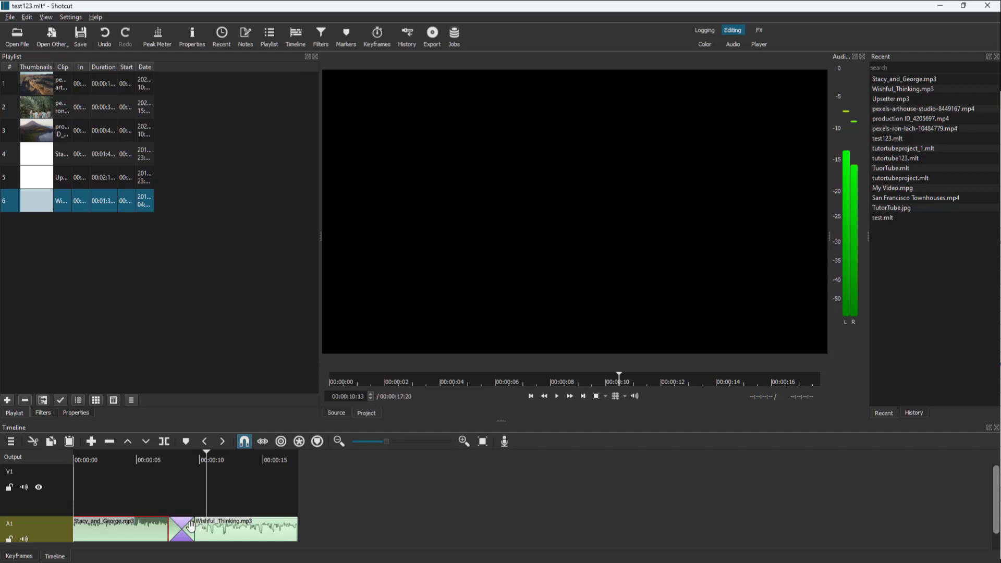
Step: Show Properties for the transition via its right-click menu
right_click(192, 527)
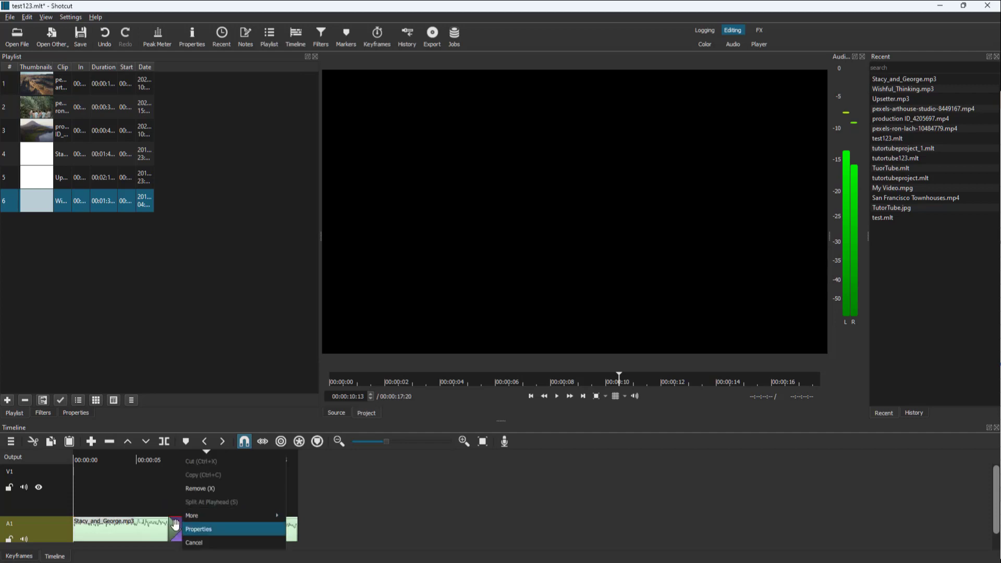
mouse_move(217, 534)
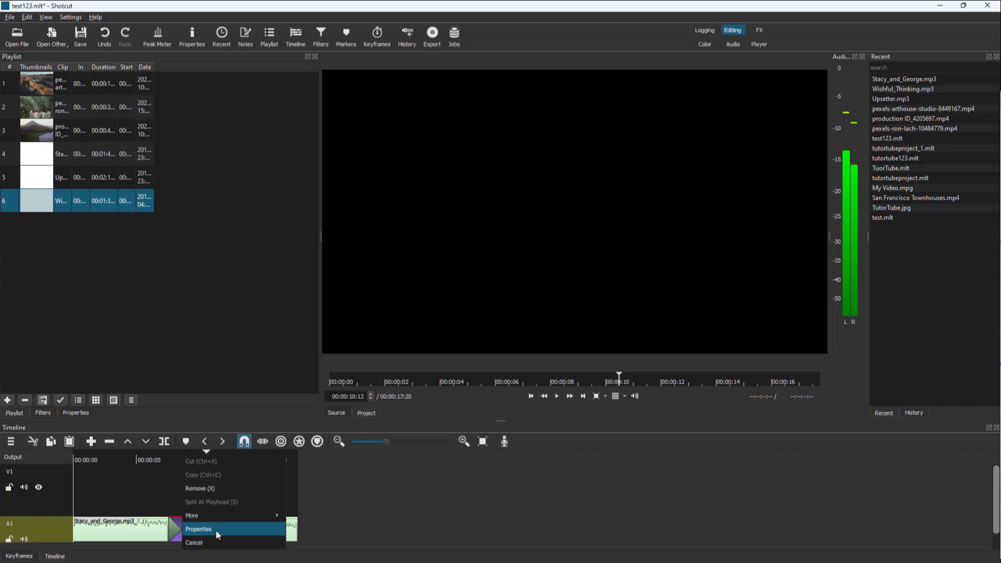
click(198, 529)
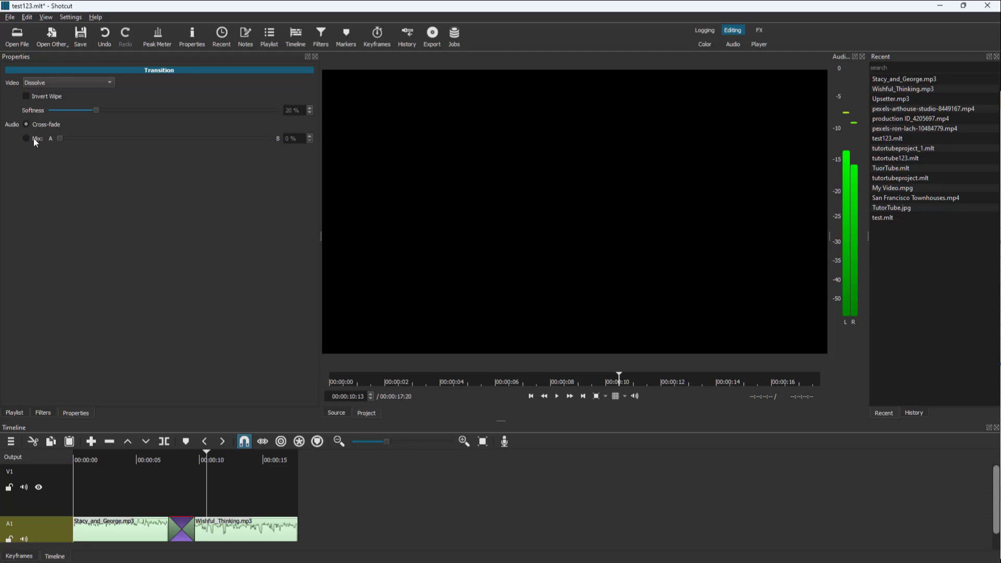
Step: Set the transition audio to Mix at 51% and play it back
click(26, 139)
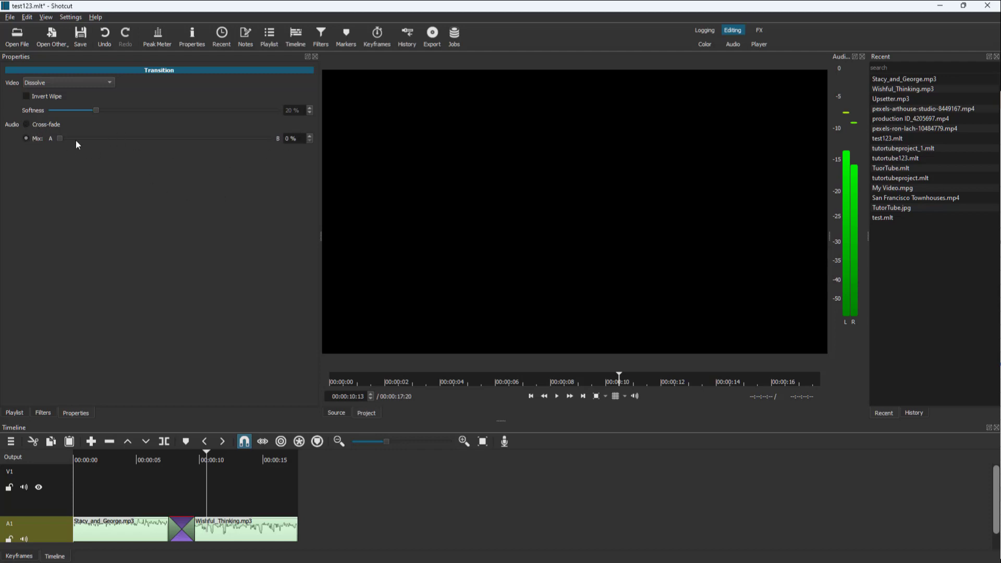
drag(60, 137, 166, 138)
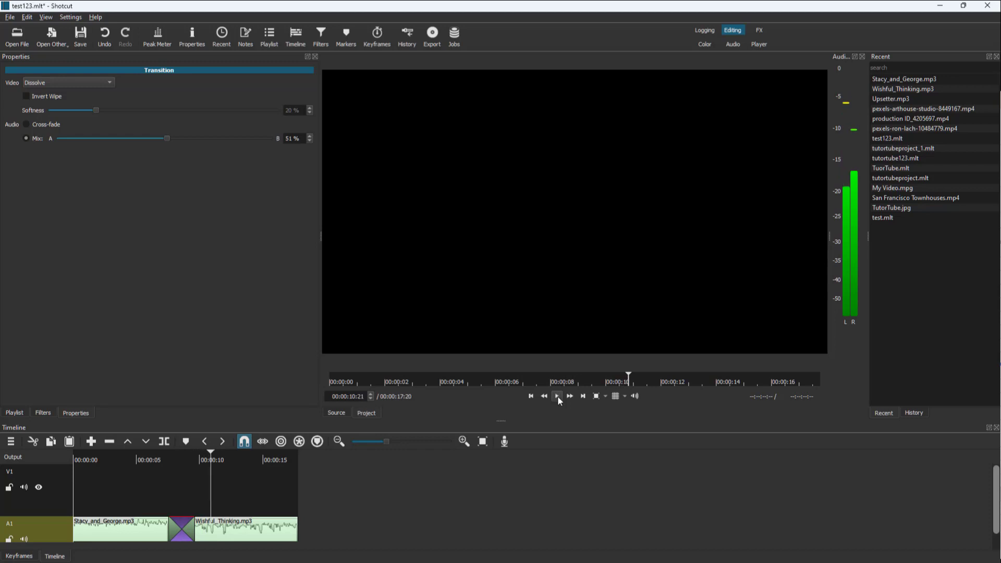
click(556, 396)
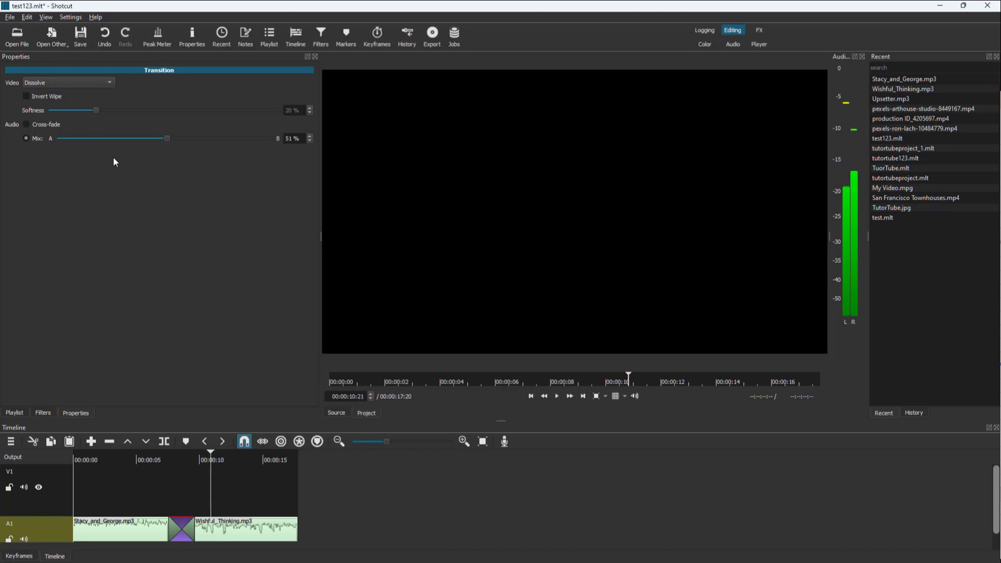